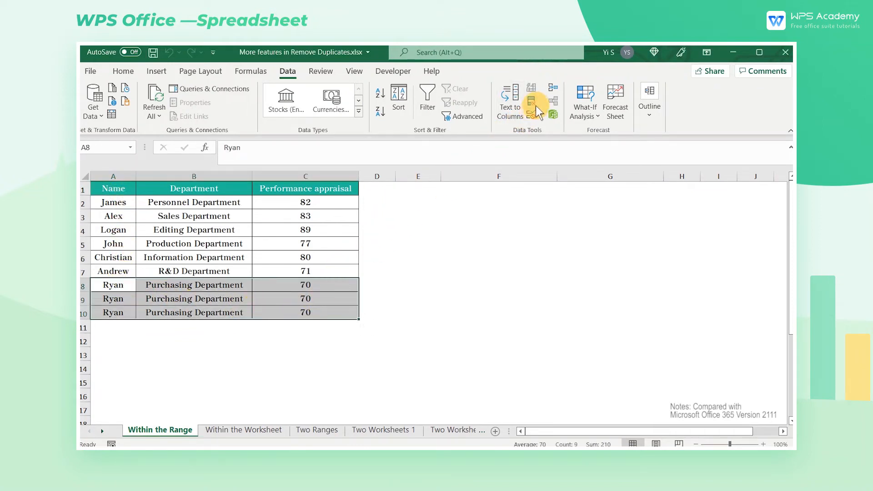
mouse_move(533, 100)
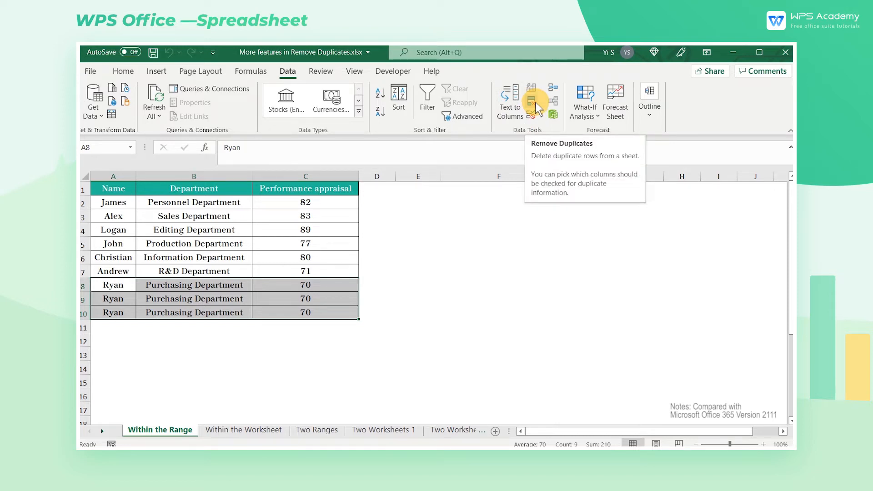
- Remove the two repeated Ryan rows in Excel and dismiss the summary message
click(532, 100)
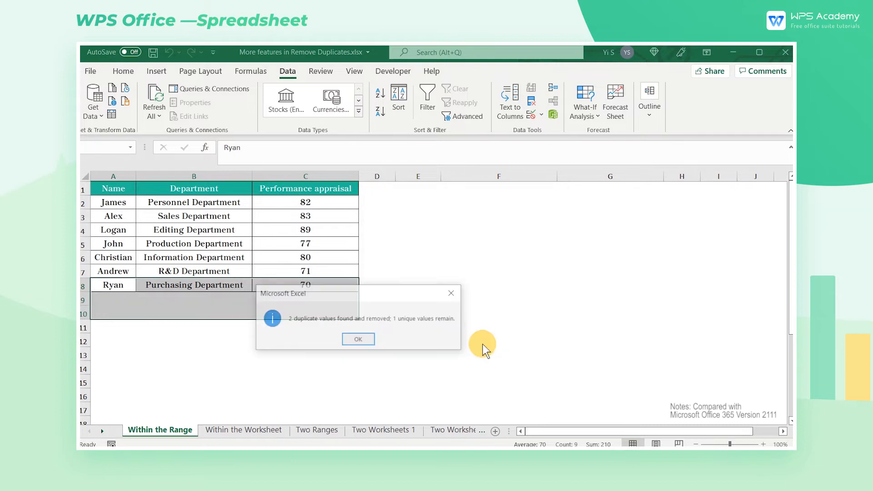
click(357, 338)
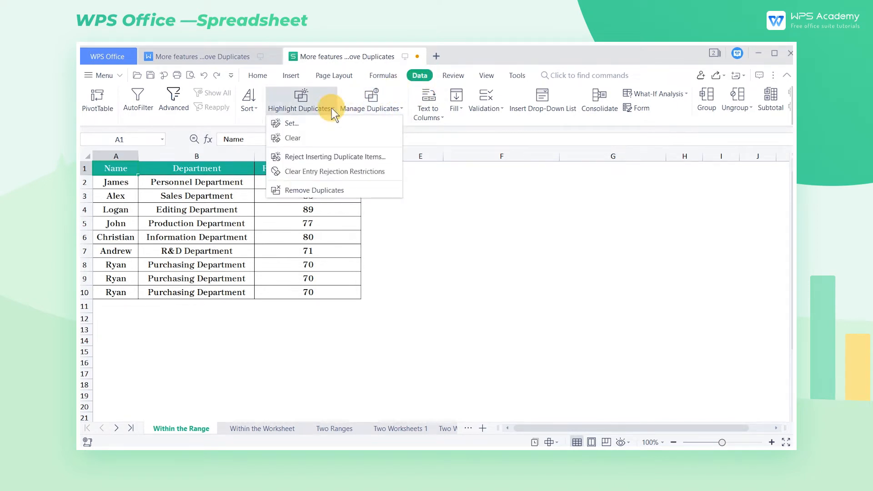
- Highlight duplicates in range $A$1:$C$10 so the three Ryan rows turn orange
click(291, 123)
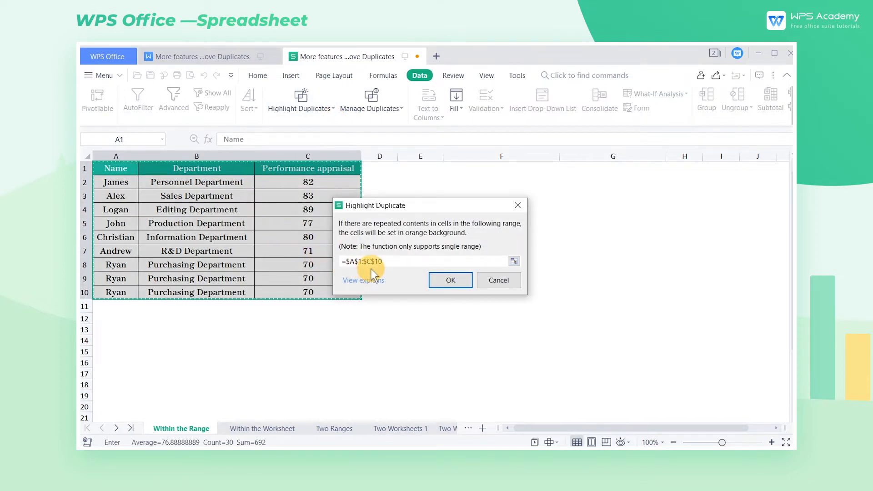
click(449, 280)
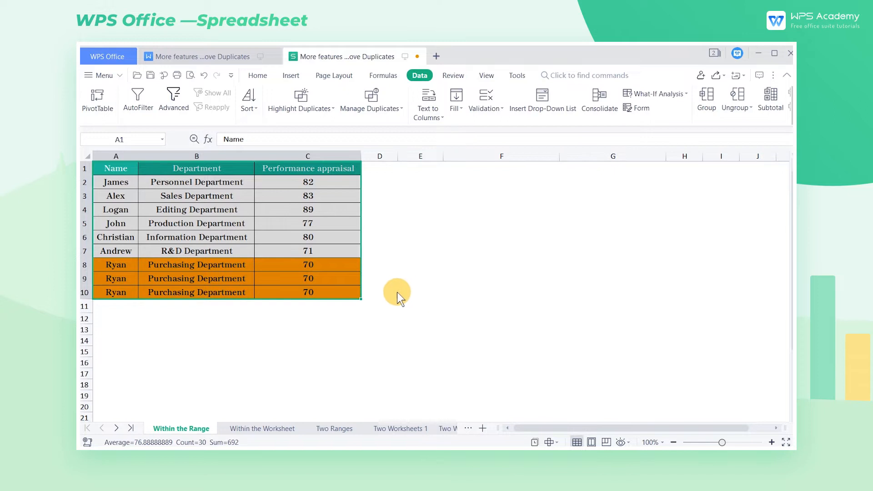
click(115, 265)
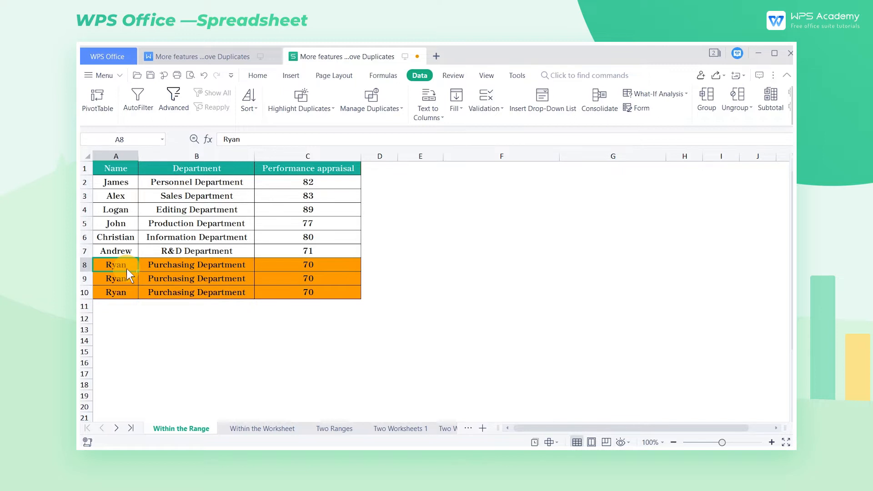
mouse_move(181, 258)
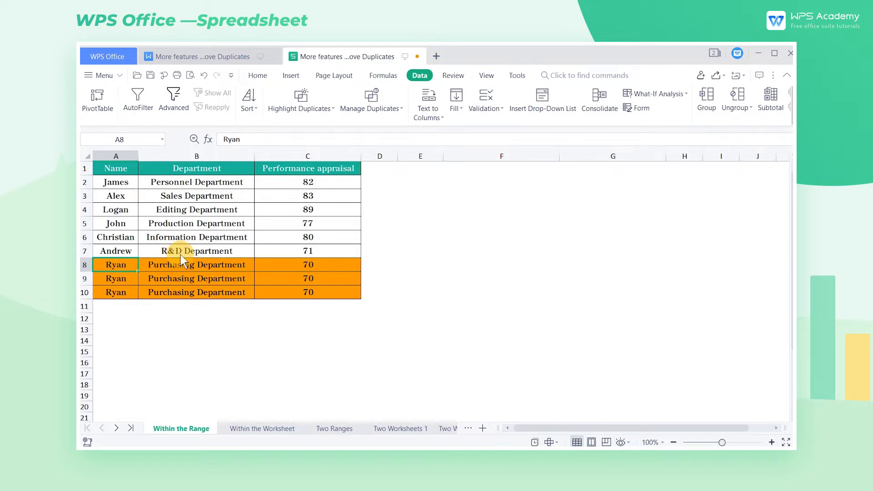
mouse_move(379, 142)
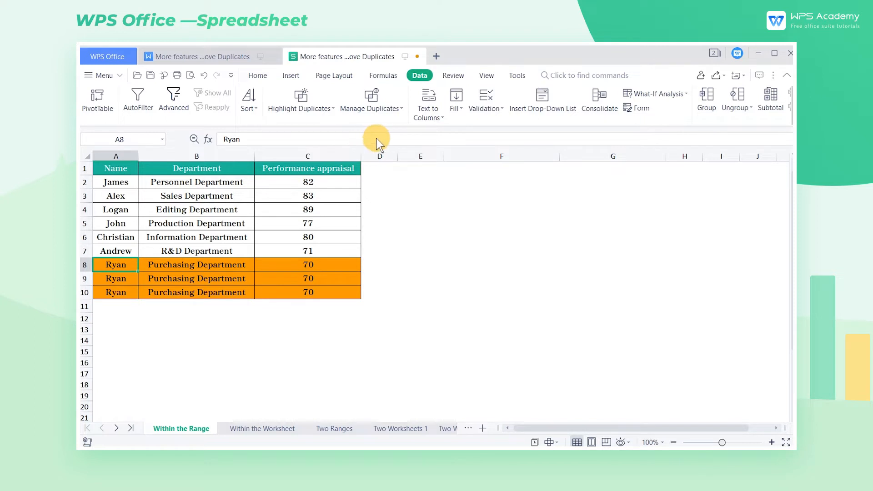
mouse_move(379, 142)
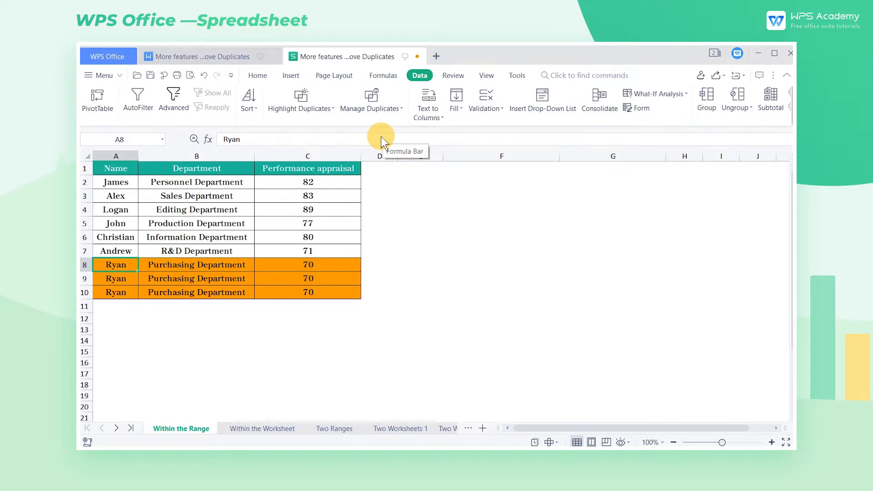
- Show the Manage Duplicates options on the Data tab
click(371, 100)
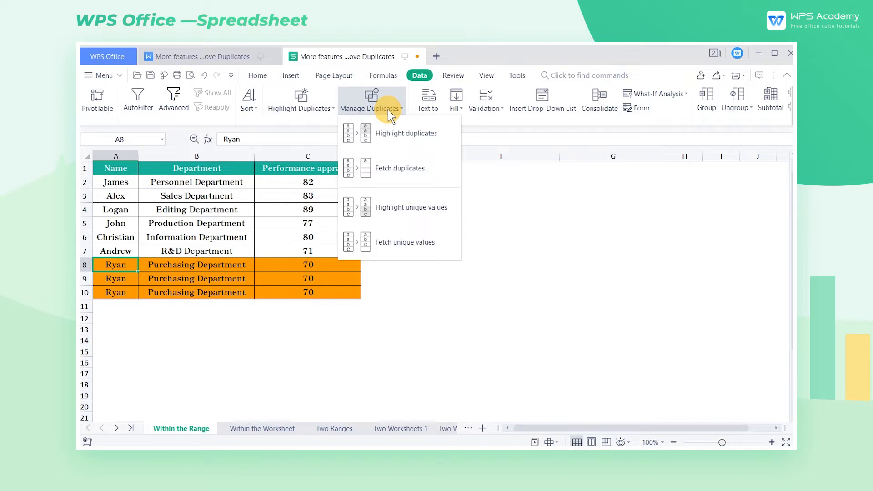
- Mark duplicate rows orange on the Within the Worksheet sheet, including both Andrew rows
click(262, 428)
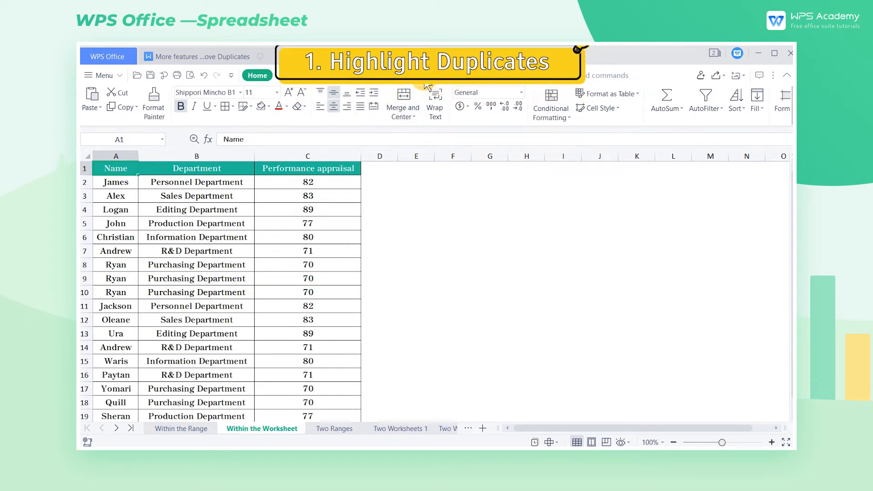
click(372, 100)
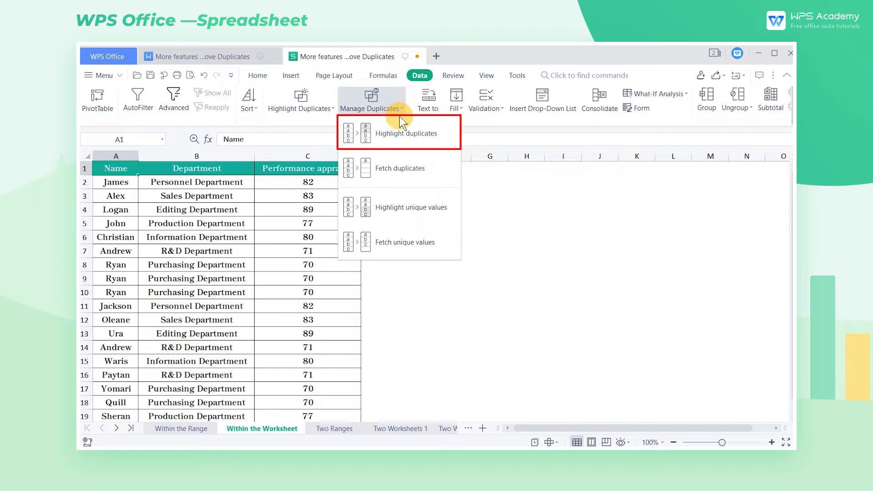
click(406, 134)
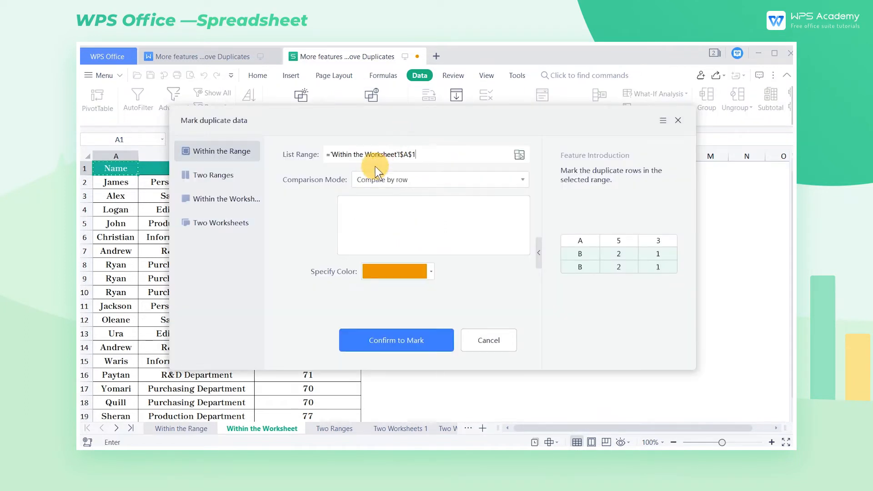
mouse_move(299, 204)
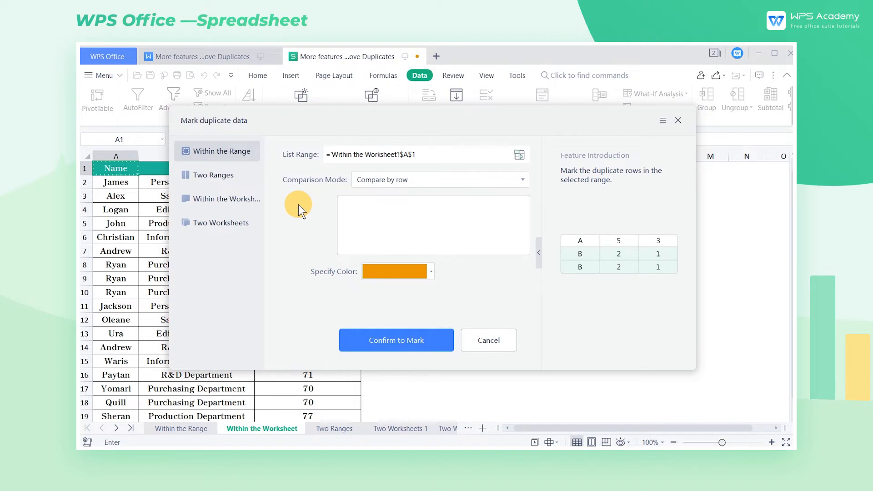
mouse_move(271, 214)
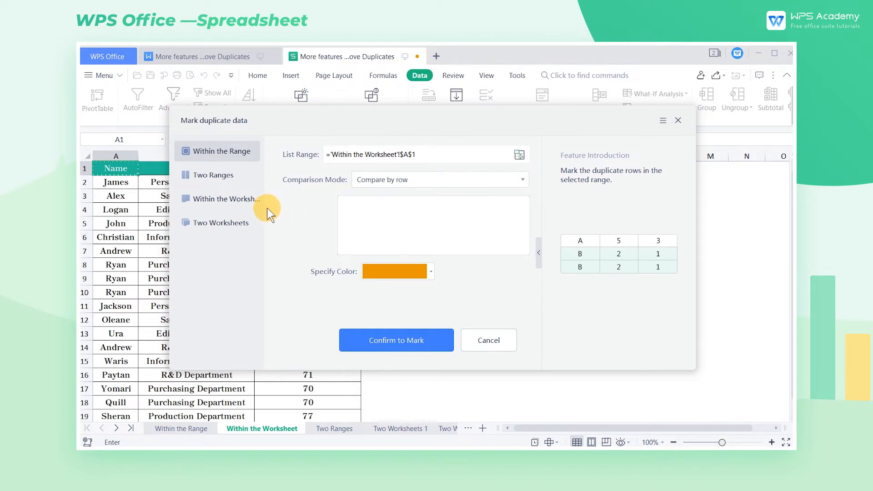
click(225, 199)
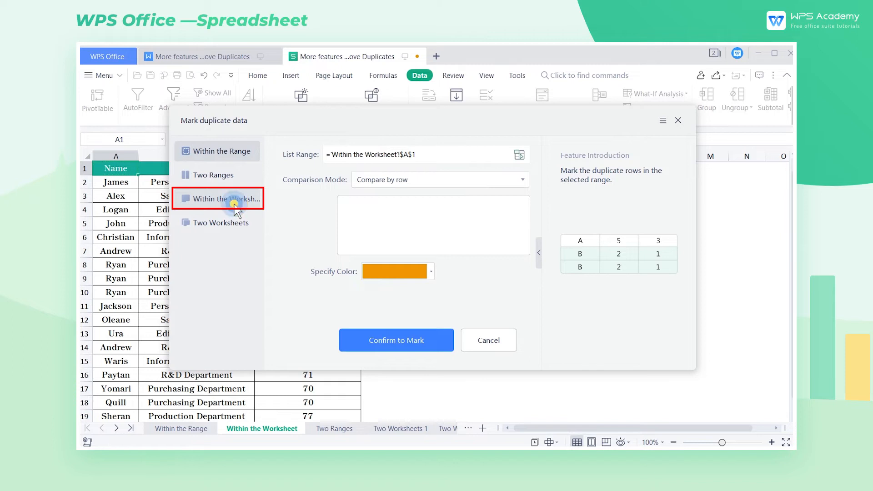
click(226, 199)
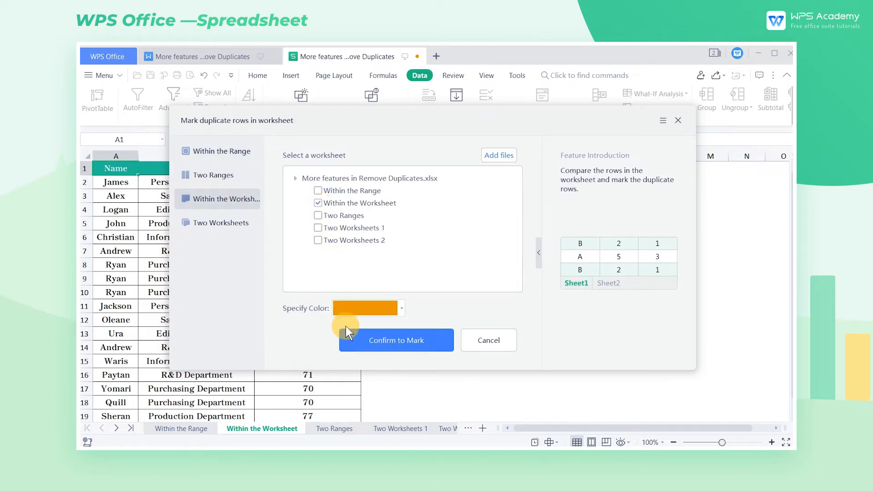
click(396, 340)
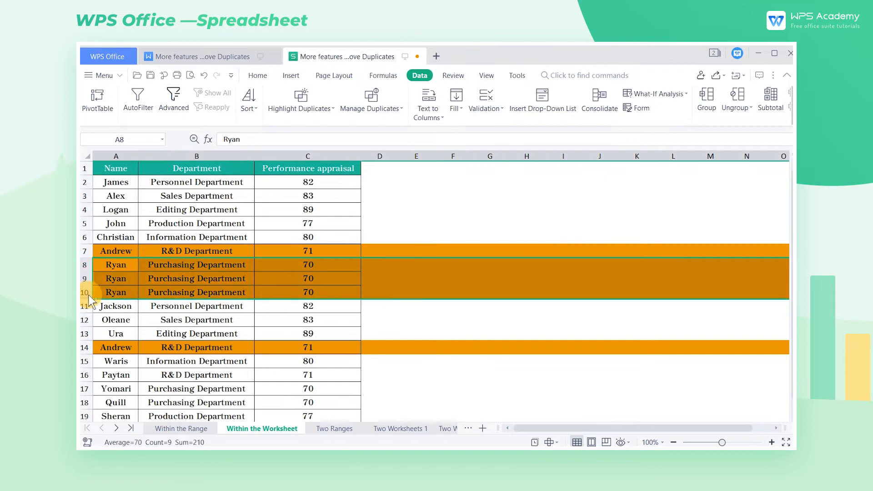
- Point out Andrew rows 7 and 14, then browse the Two Ranges and Two Worksheets sheets
click(116, 251)
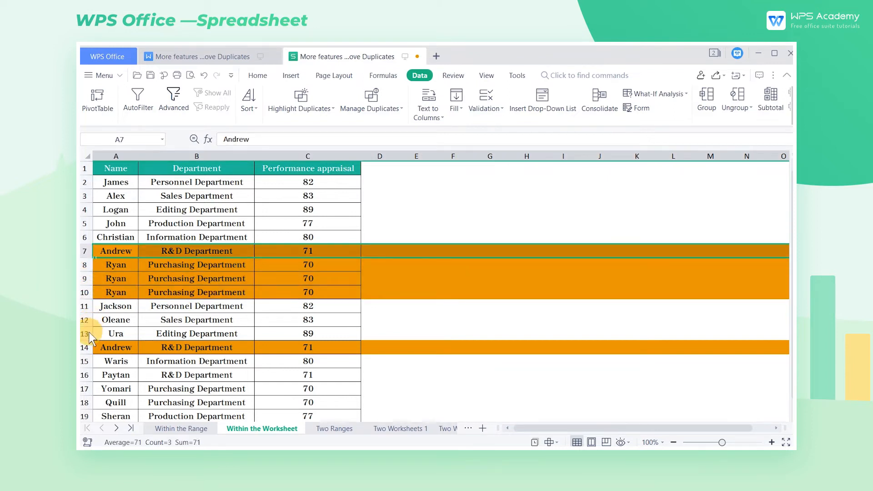
click(115, 347)
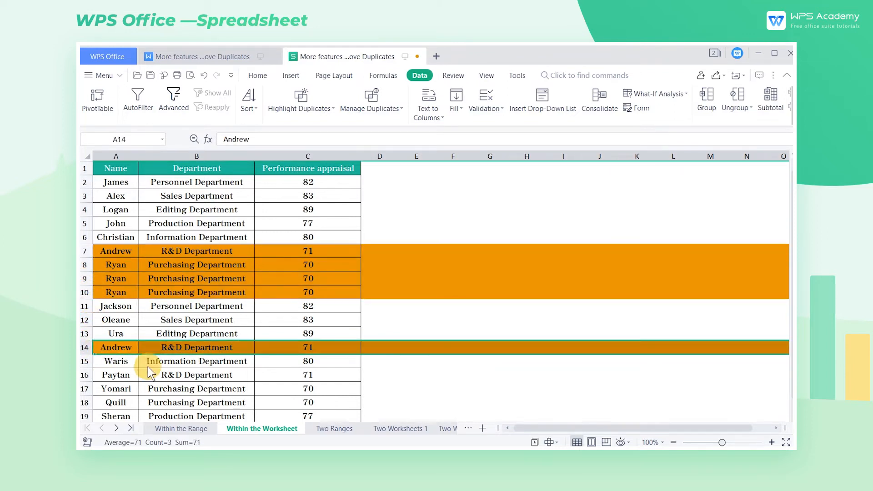
click(335, 428)
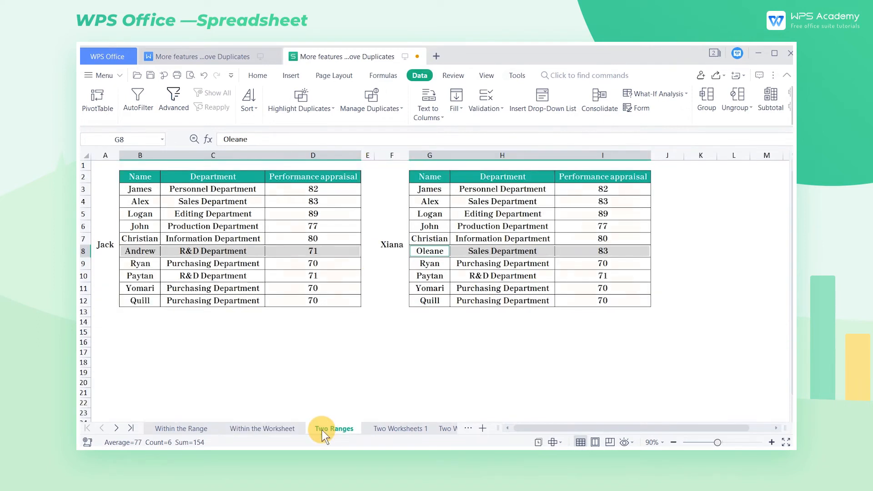
click(515, 76)
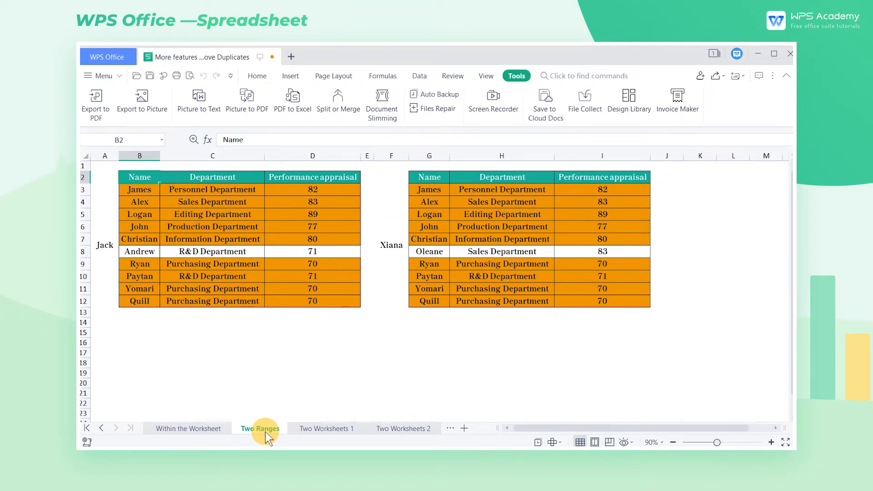
click(327, 428)
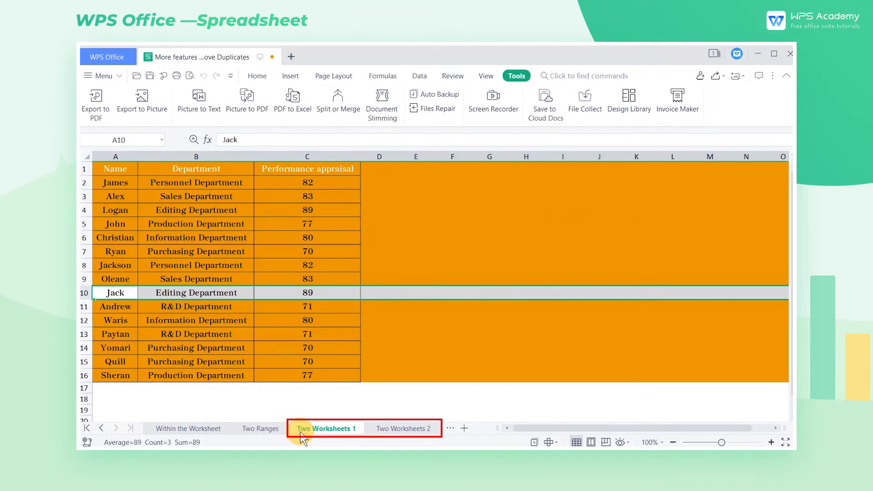
click(403, 428)
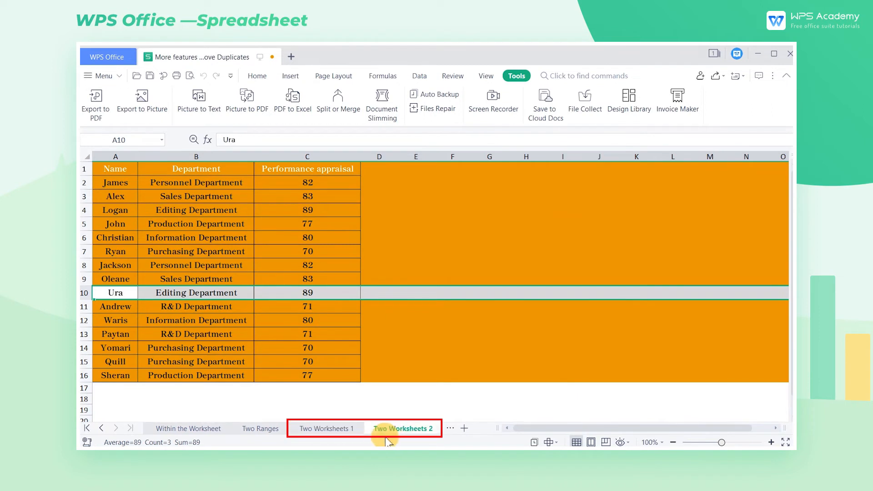
click(258, 428)
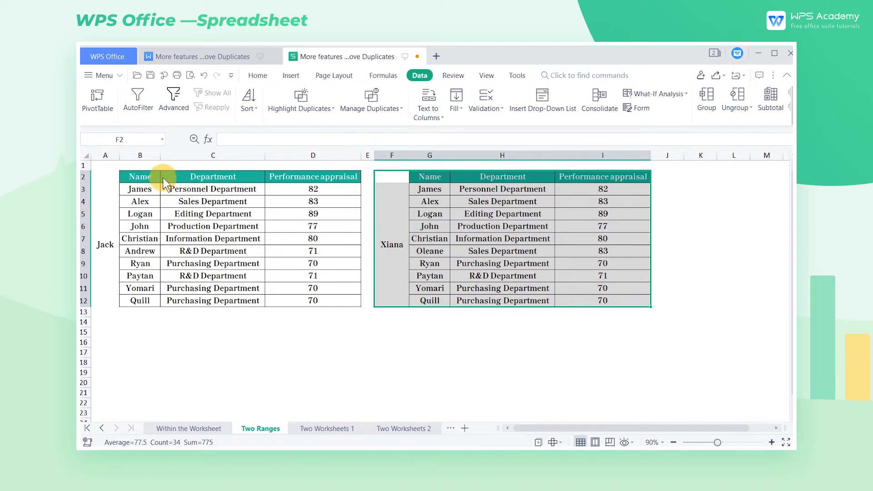
- Start selecting Jack's employee table on the Two Ranges sheet
click(140, 176)
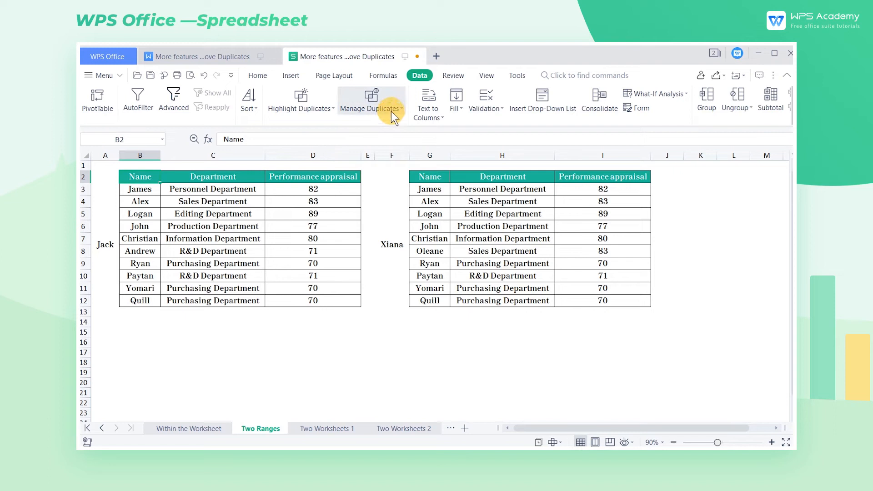
mouse_move(371, 103)
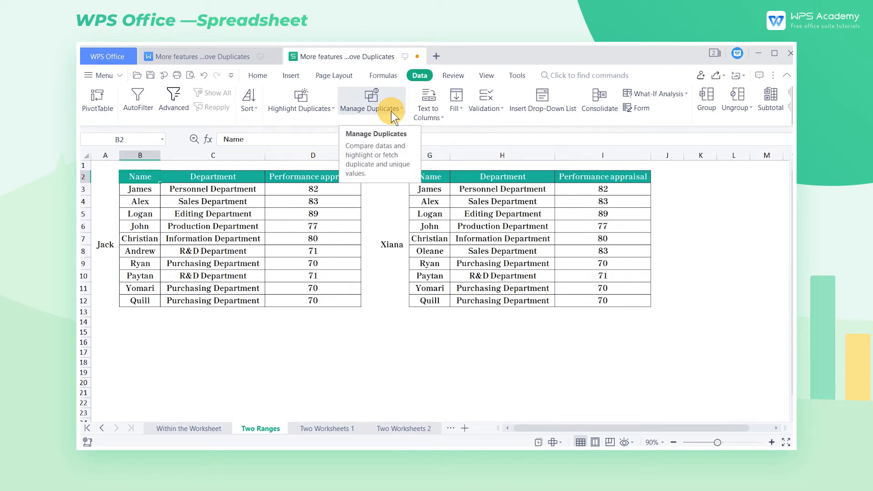
- Choose Highlight unique values from the Manage Duplicates menu
click(370, 102)
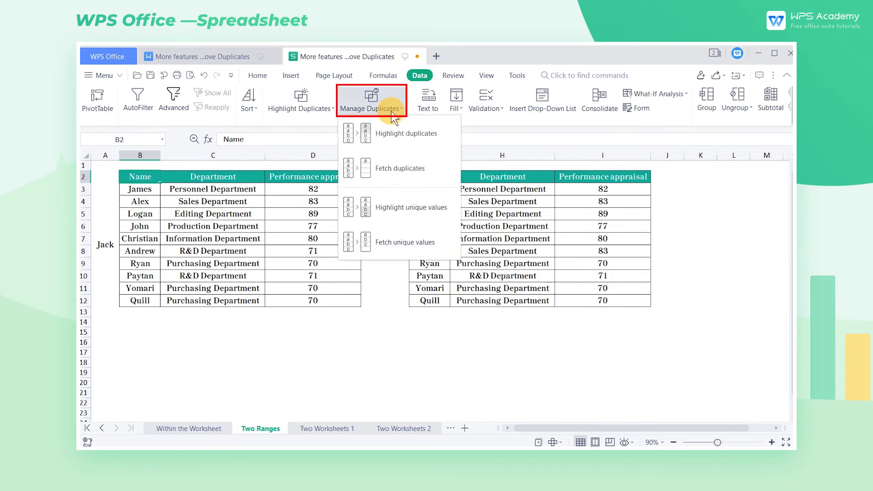
mouse_move(409, 208)
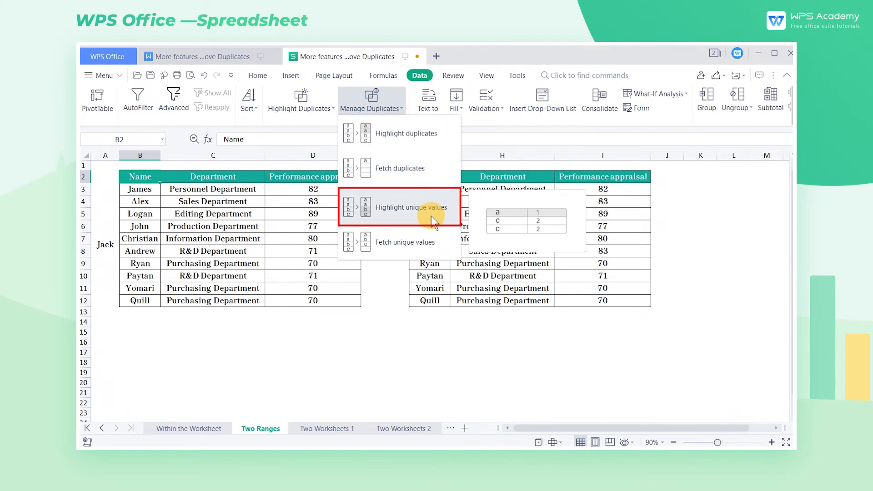
click(410, 207)
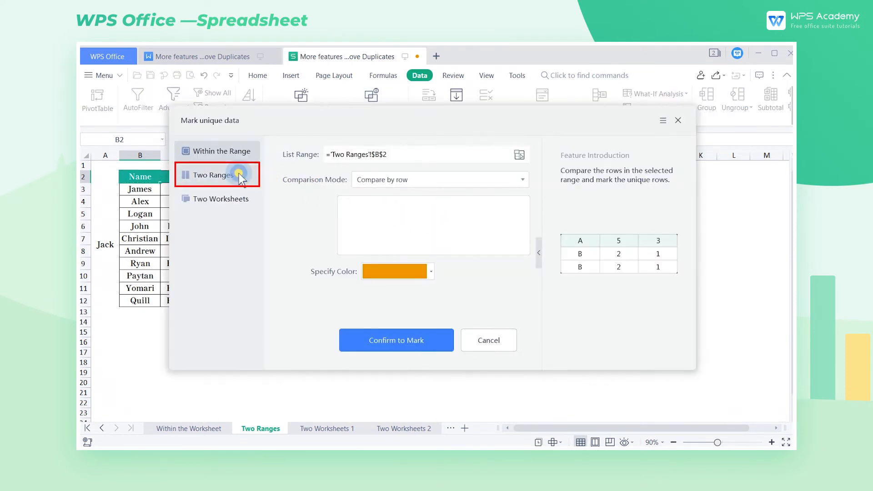
- Mark unique rows between B2:D12 and G2:I12 orange, then inspect Andrew and Oleane
click(217, 174)
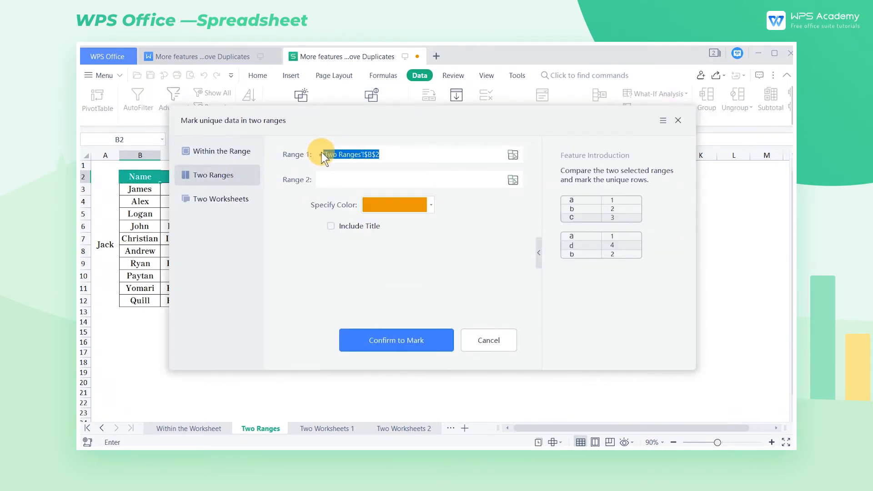
click(511, 154)
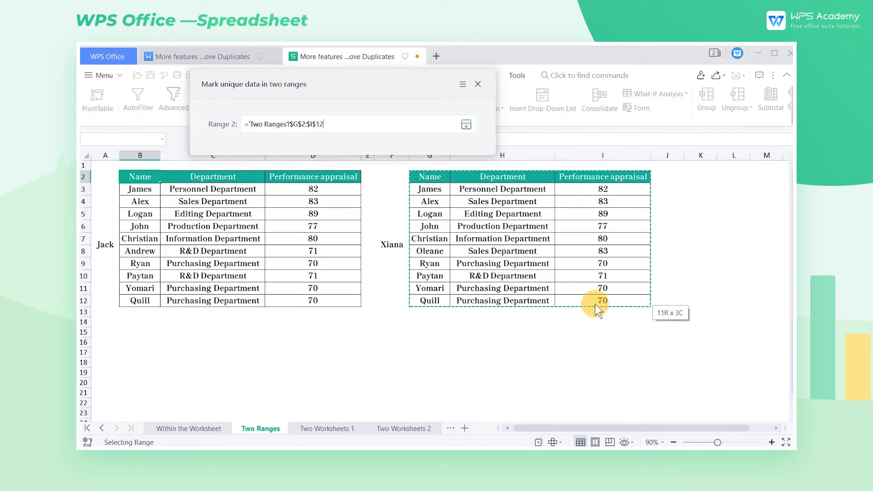
click(466, 124)
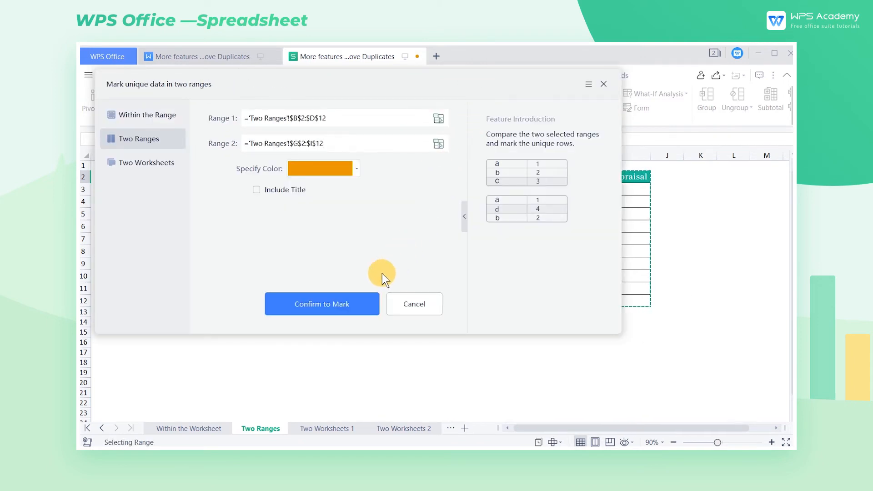
click(322, 304)
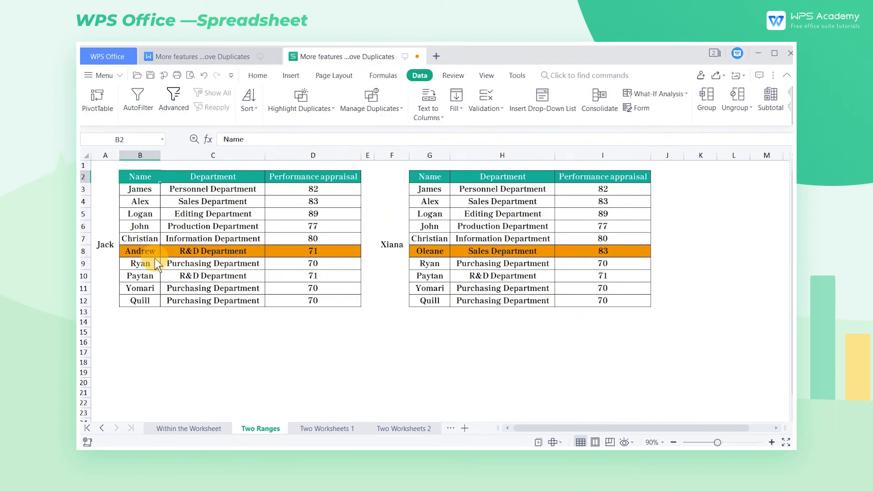
click(140, 251)
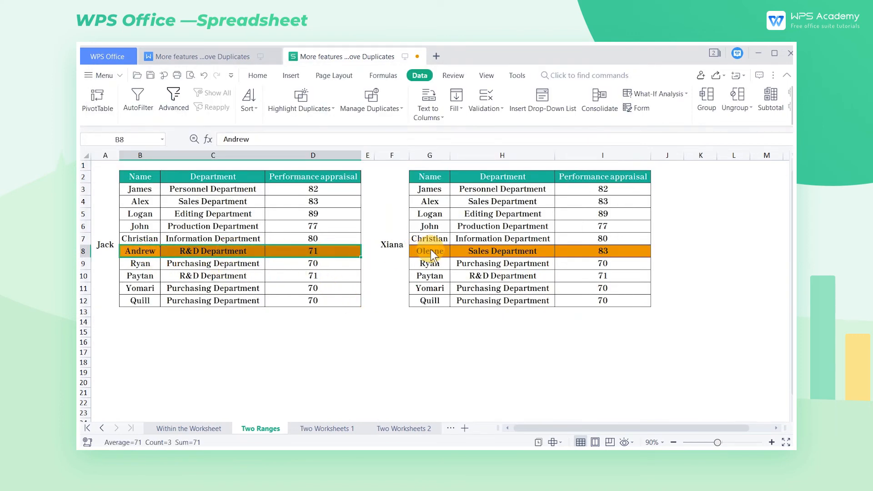
click(429, 251)
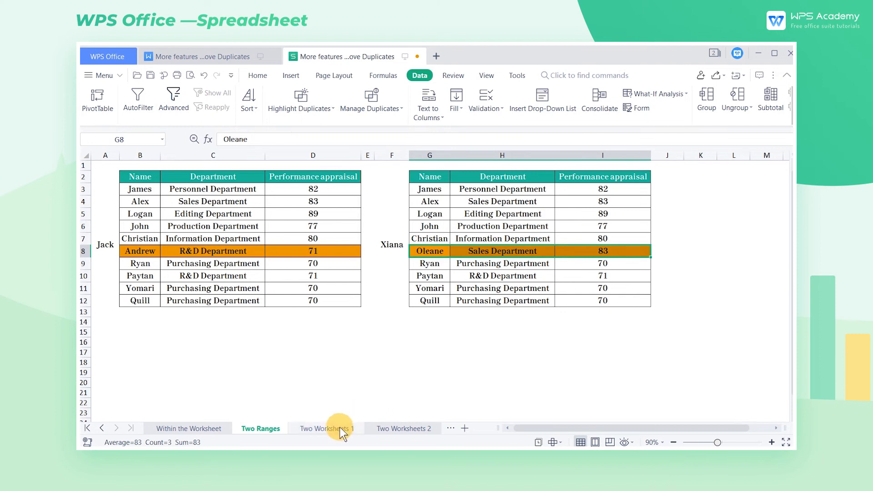
- From Two Worksheets 1, mark rows unique across both Two Worksheets sheets orange
click(327, 428)
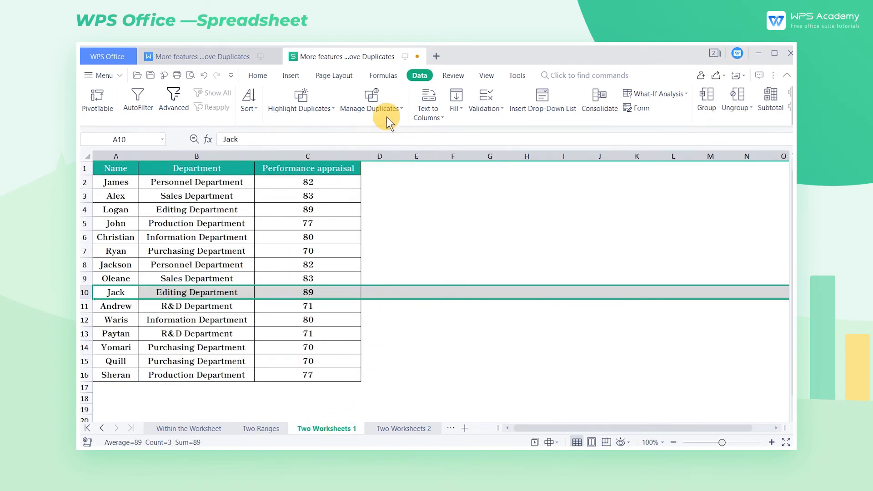
click(371, 102)
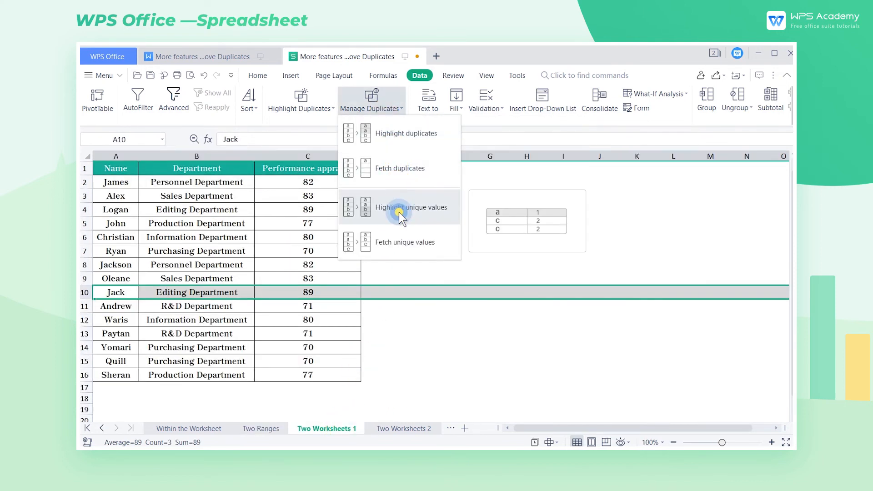
click(412, 207)
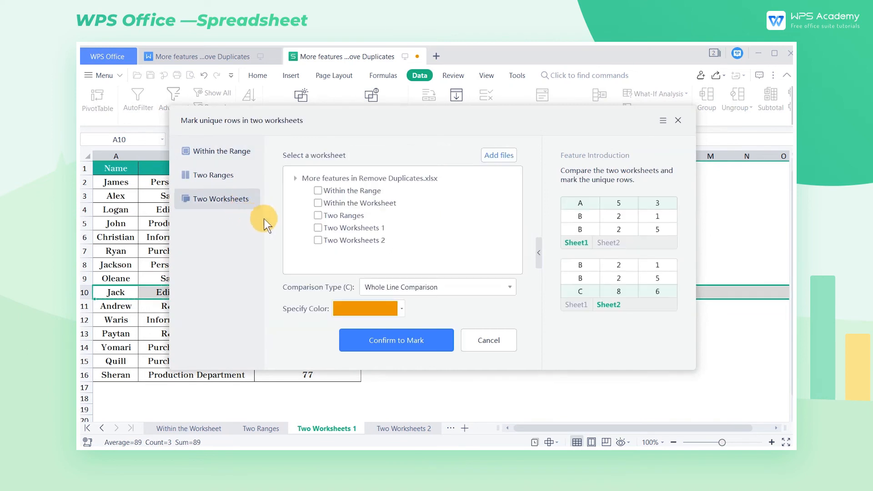
click(318, 228)
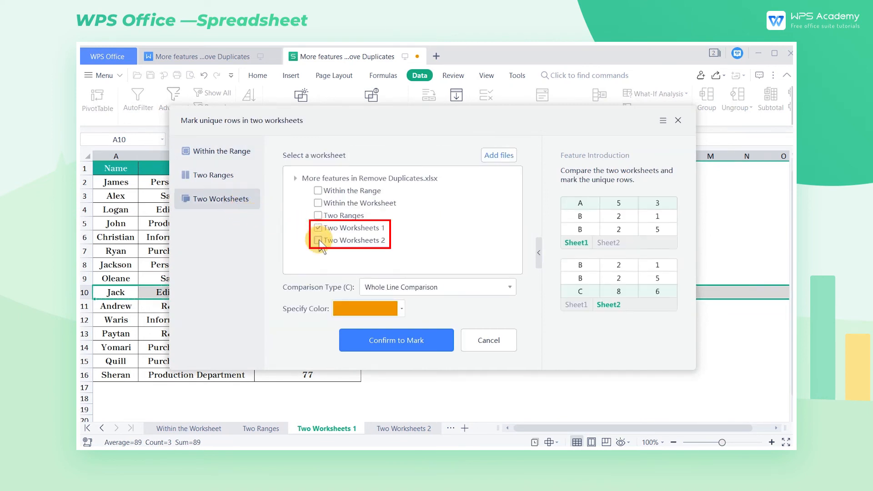
click(318, 240)
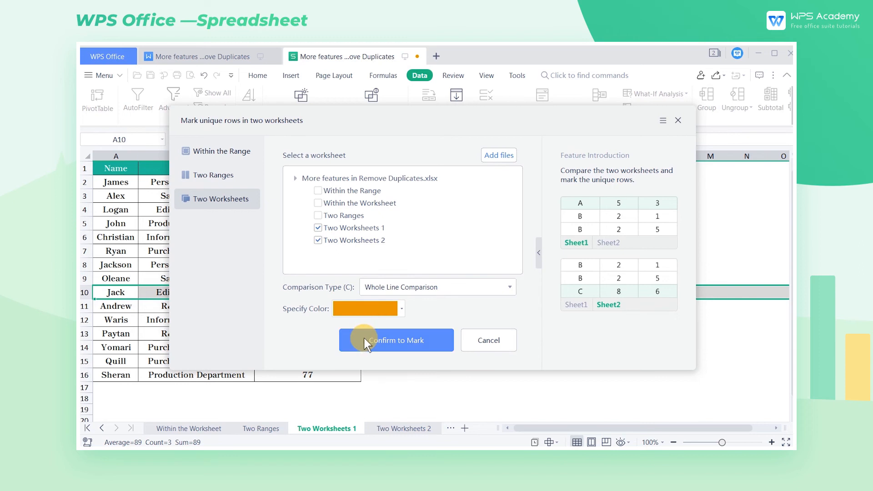
click(396, 340)
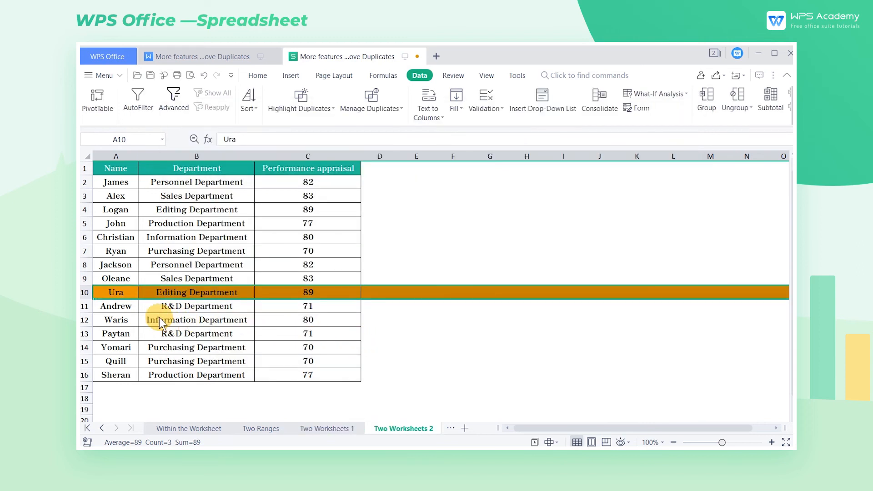
mouse_move(318, 433)
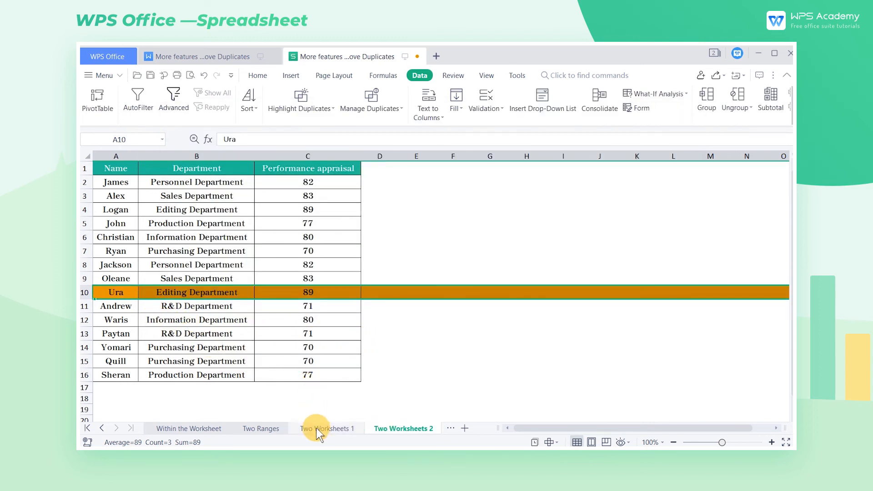
- Check the marked Jack and Ura rows on each Two Worksheets sheet
click(327, 429)
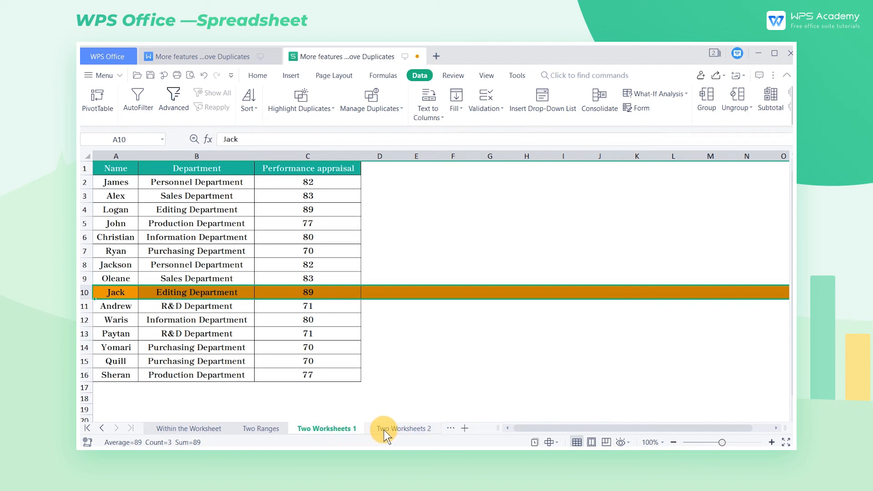
click(403, 428)
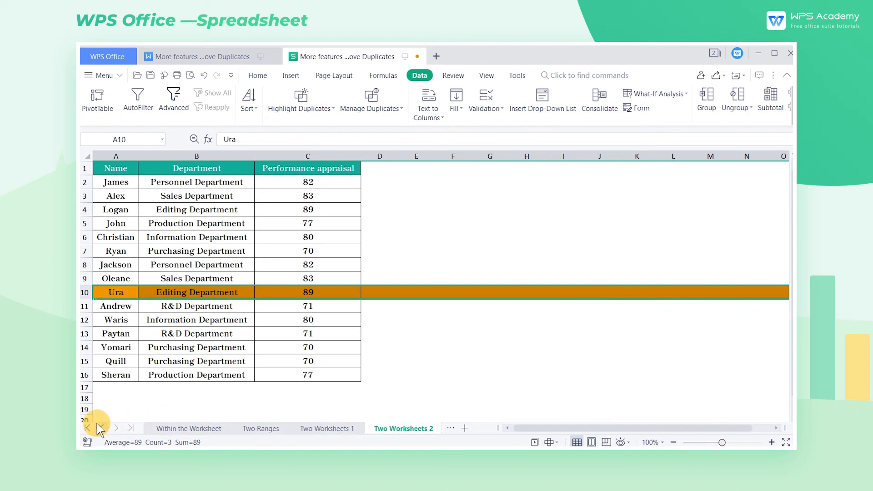
click(184, 428)
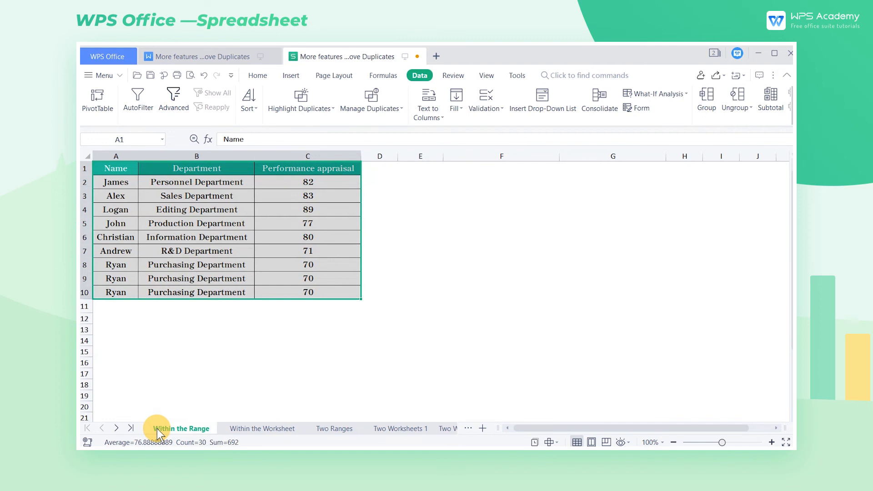
- Fetch unique values from the Within the Range table into new Sheet4 and select its contents
click(116, 168)
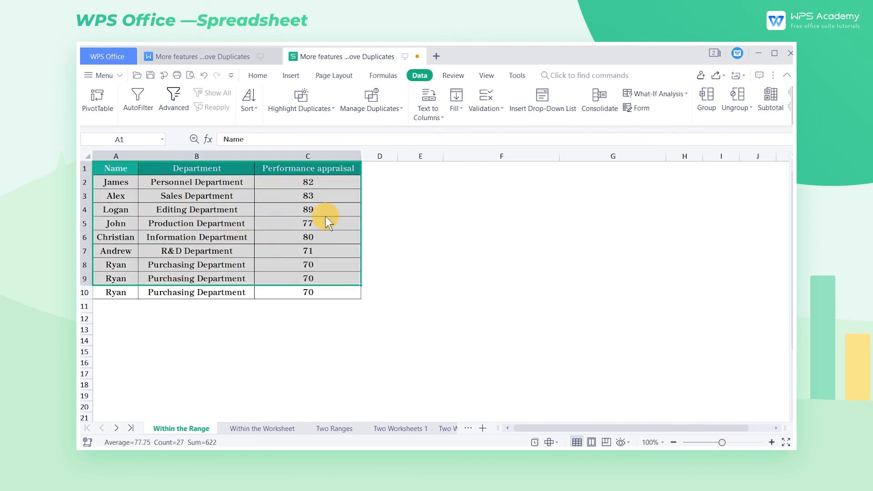
click(370, 100)
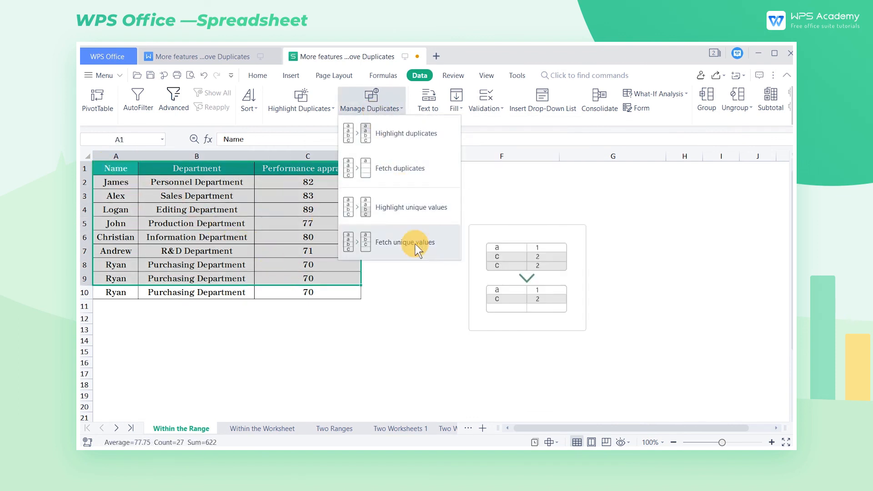
click(403, 243)
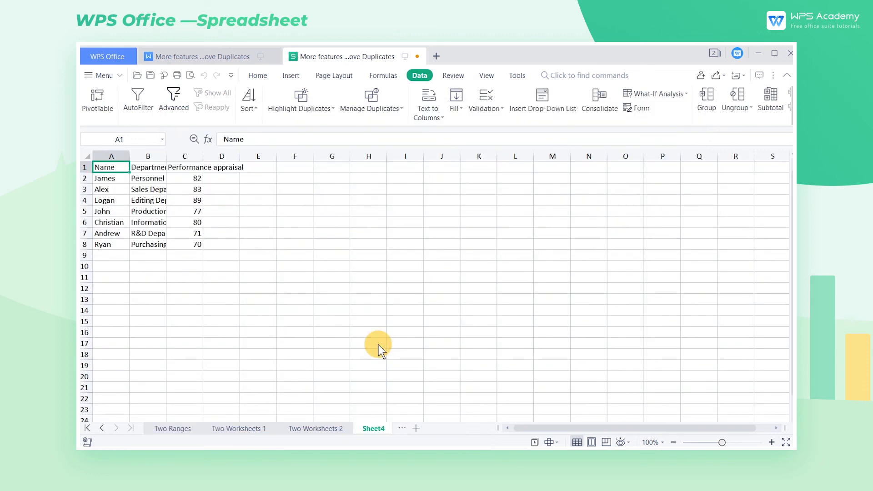
click(87, 156)
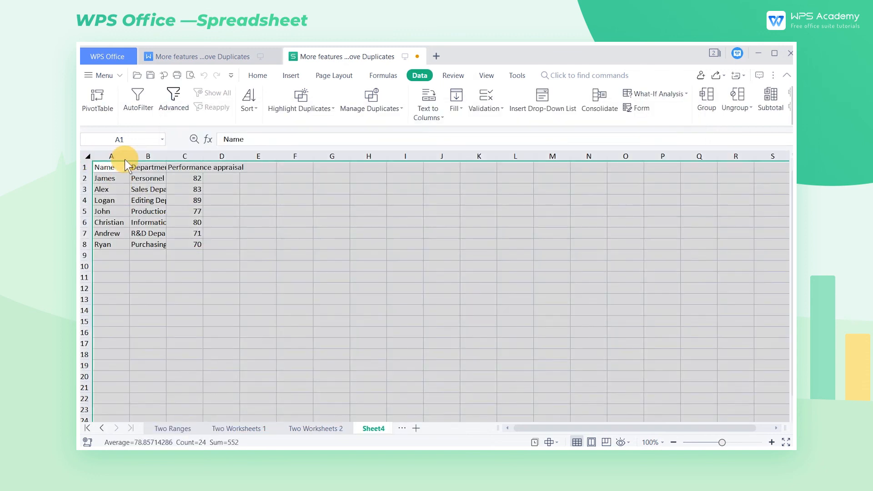